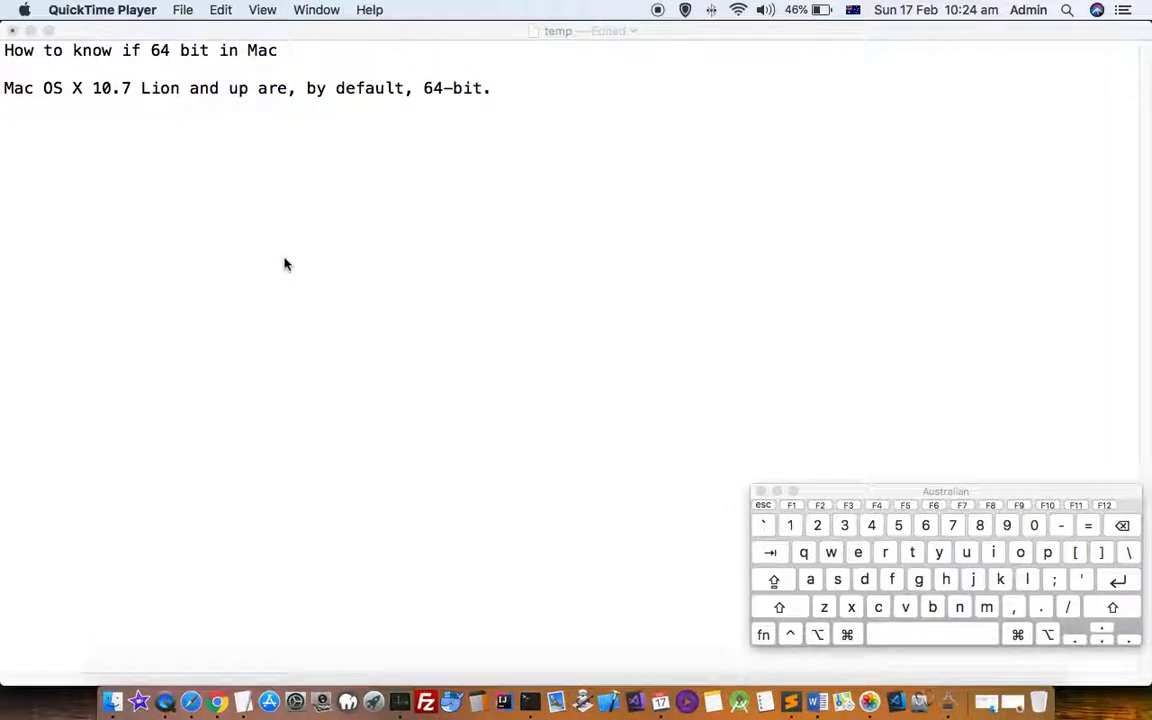
mouse_move(124, 128)
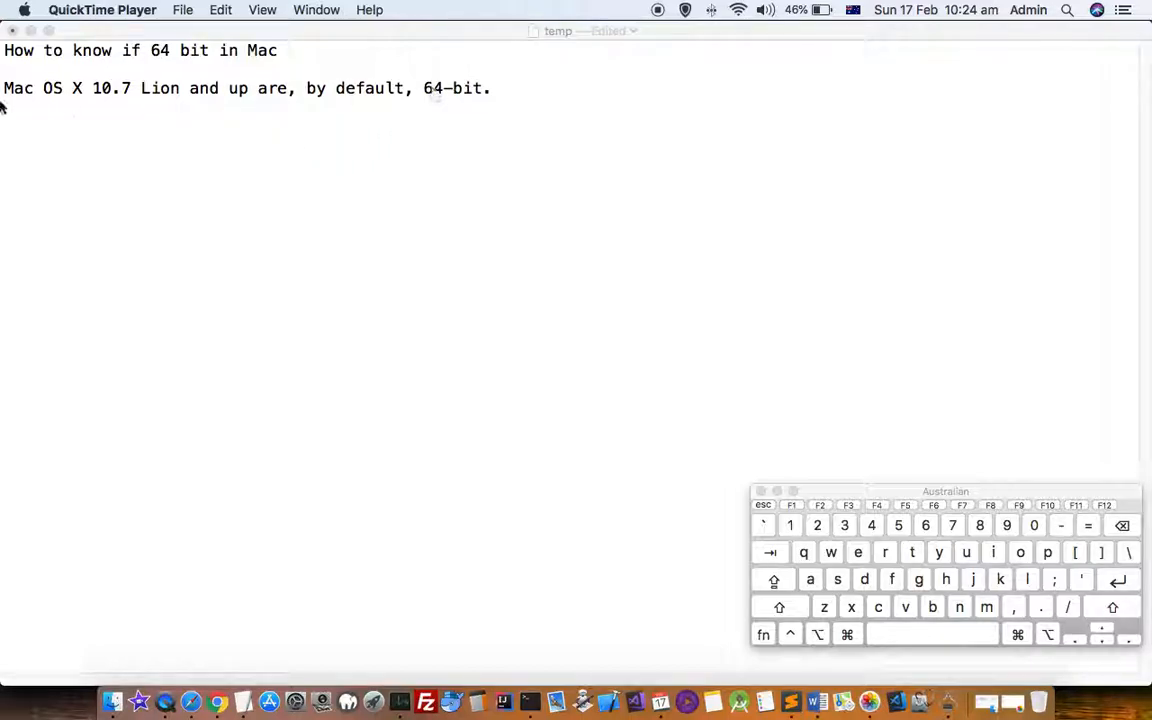
mouse_move(116, 104)
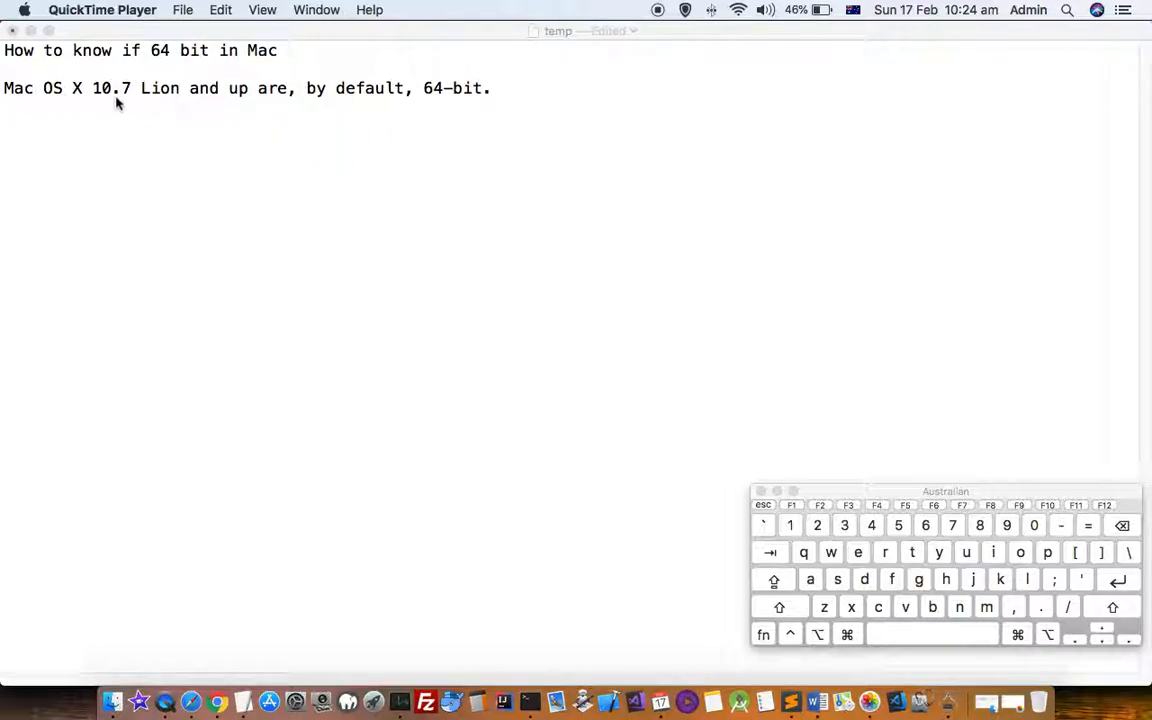
mouse_move(584, 148)
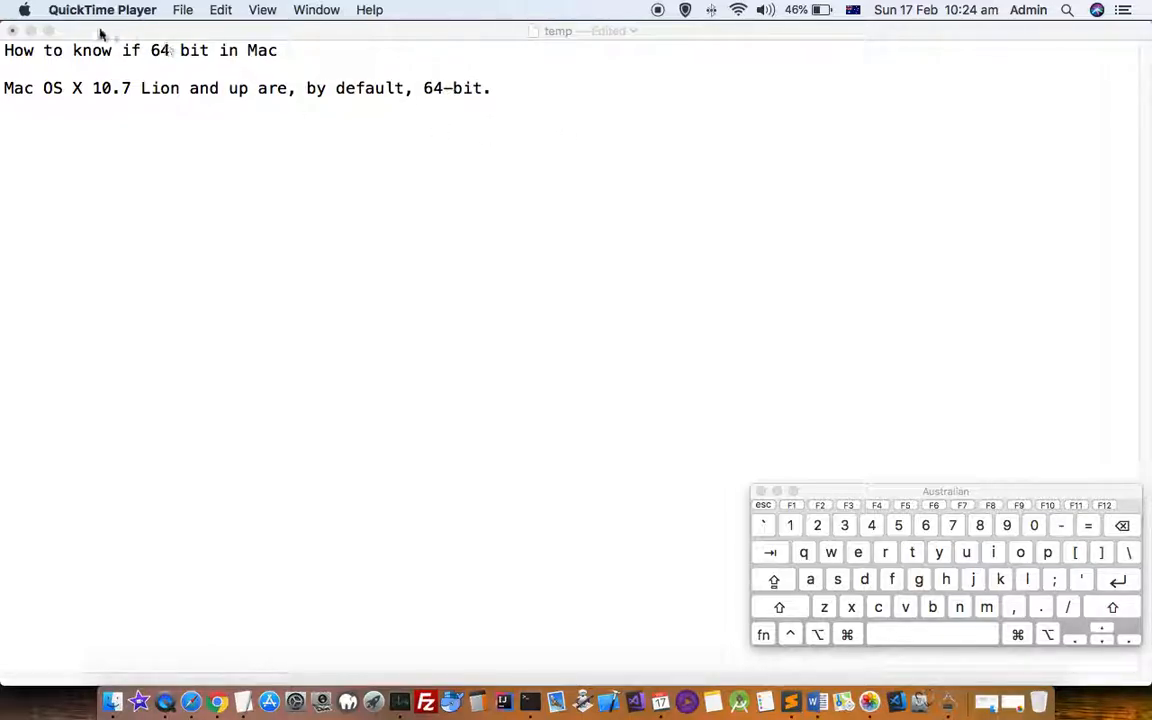
Show the About This Mac overview with macOS High Sierra 10.13.6 on a MacBook Pro.
left_click(24, 10)
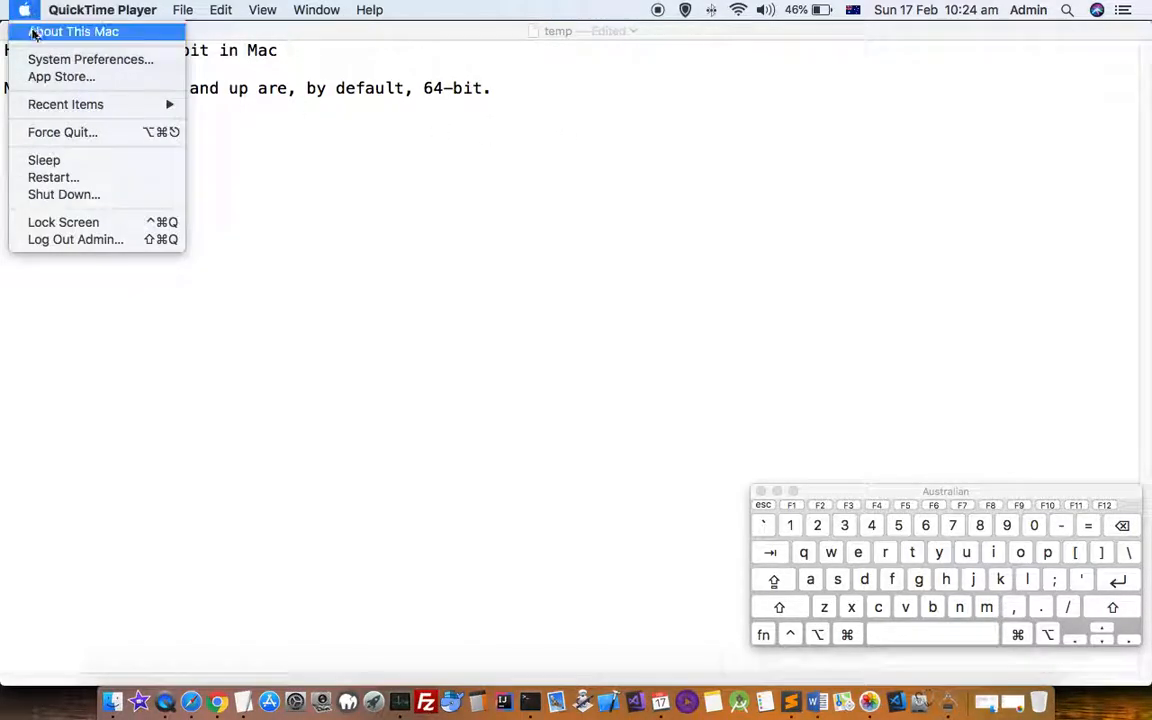
left_click(72, 32)
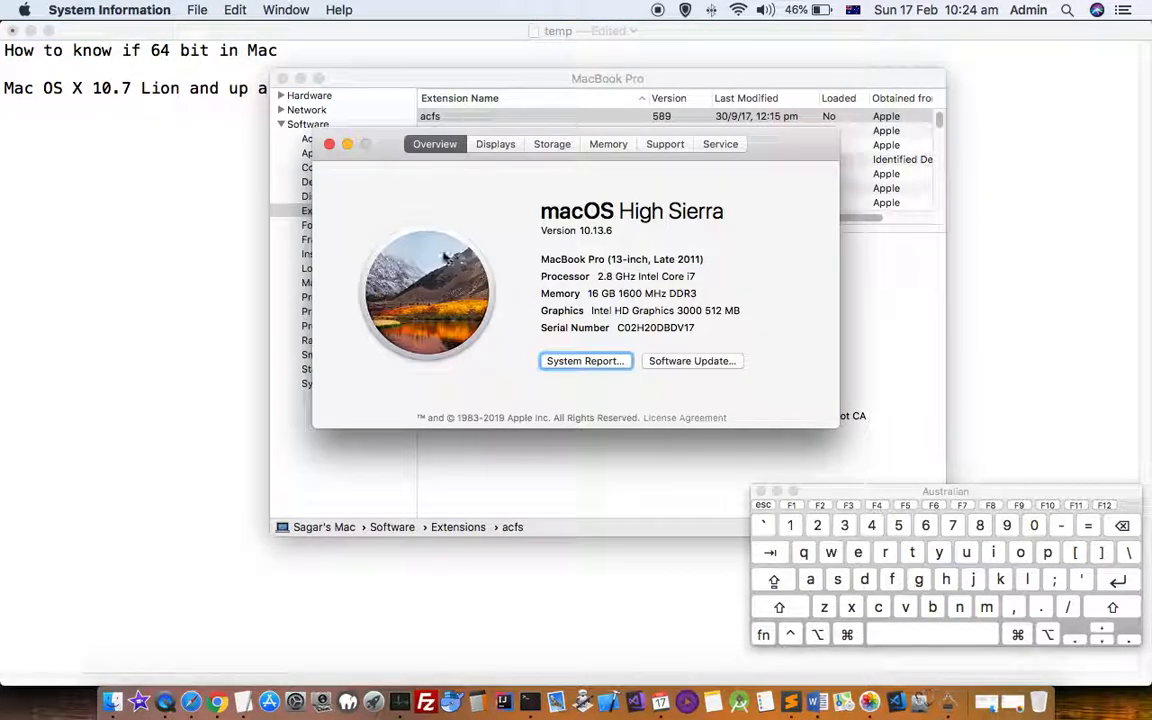
mouse_move(590, 244)
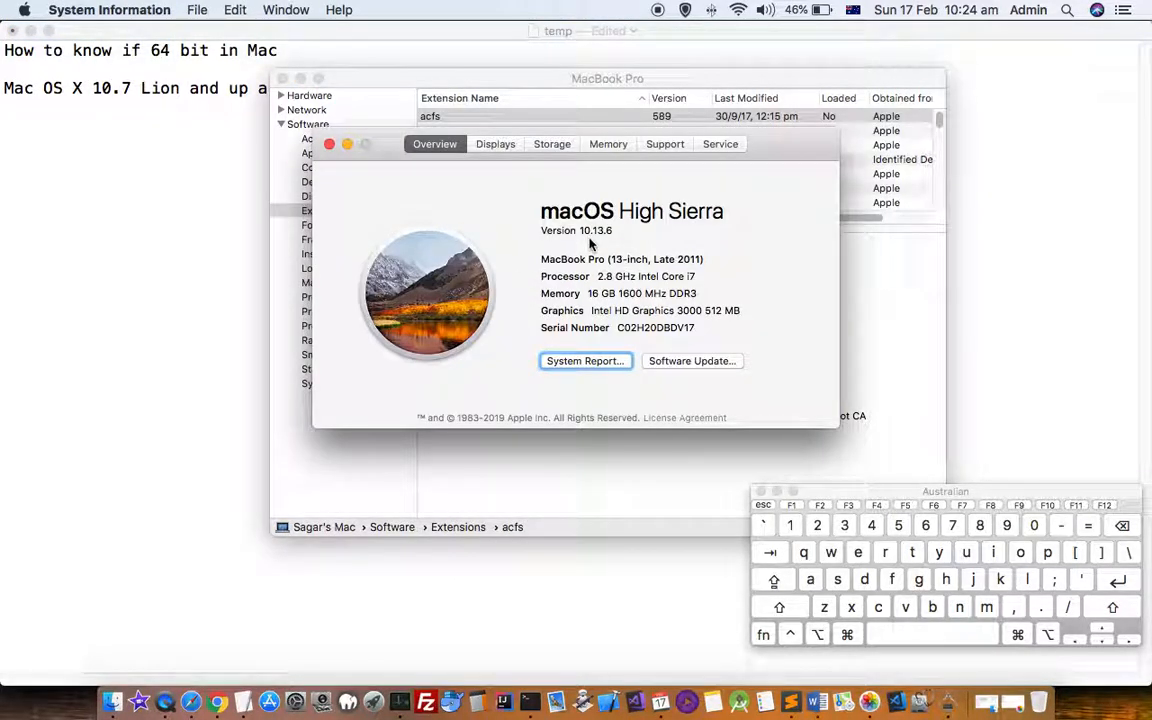
mouse_move(610, 244)
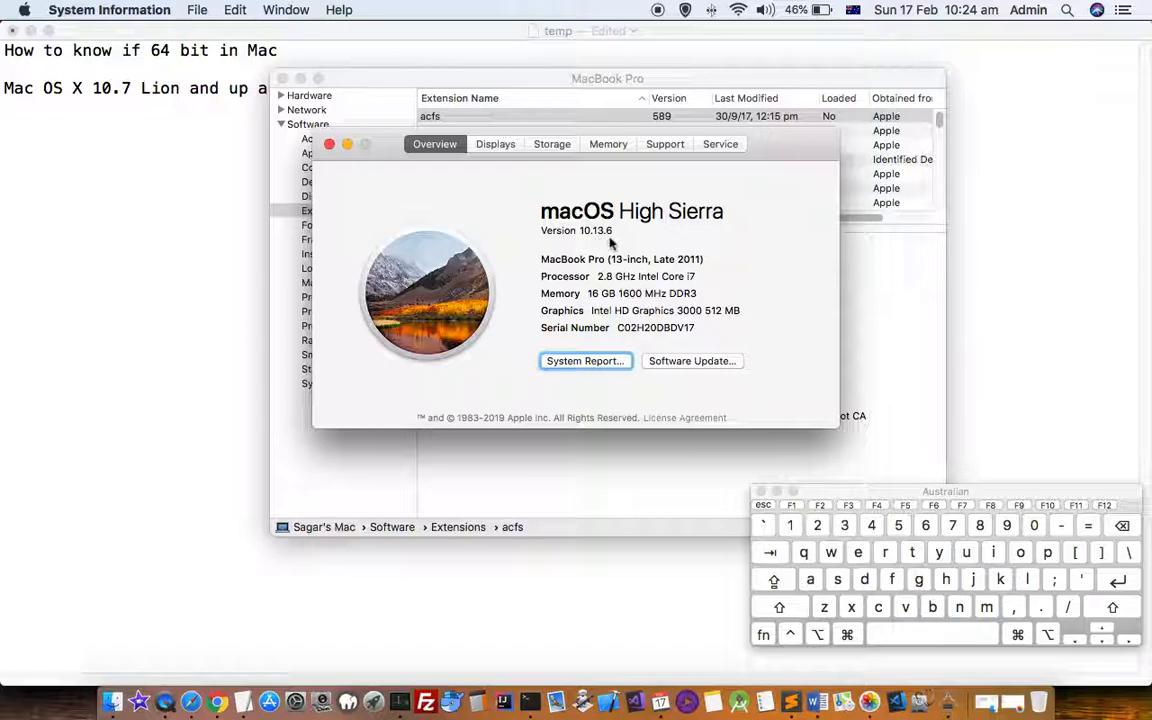
mouse_move(352, 168)
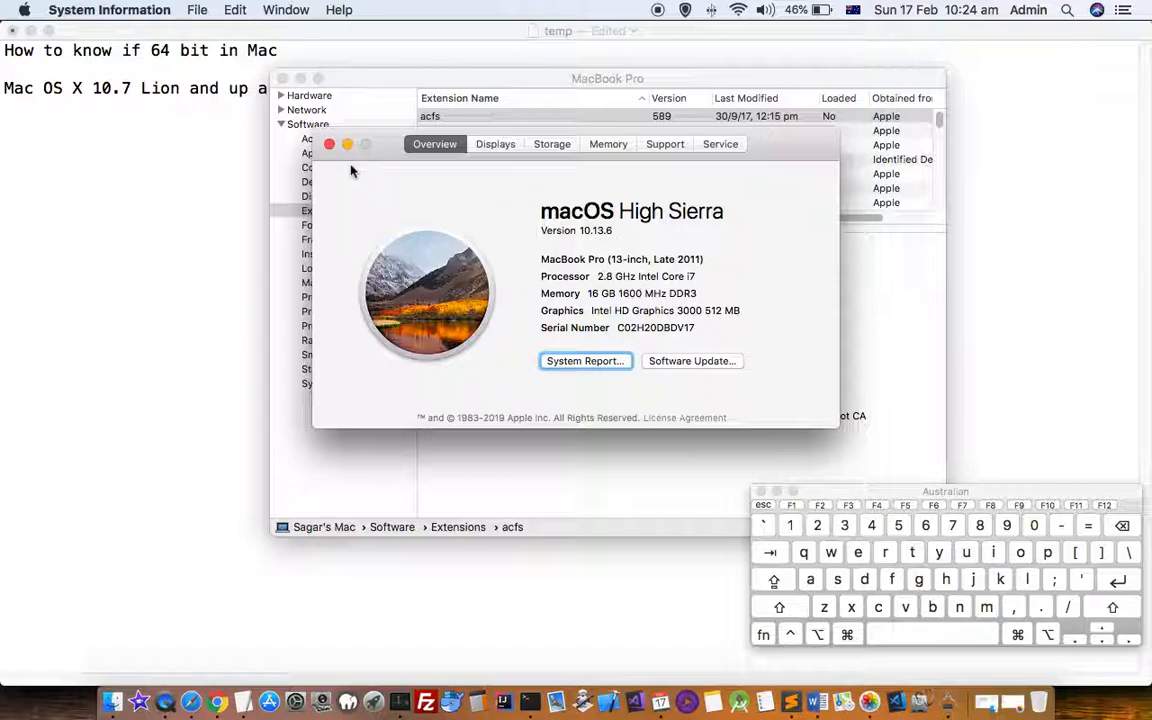
mouse_move(460, 180)
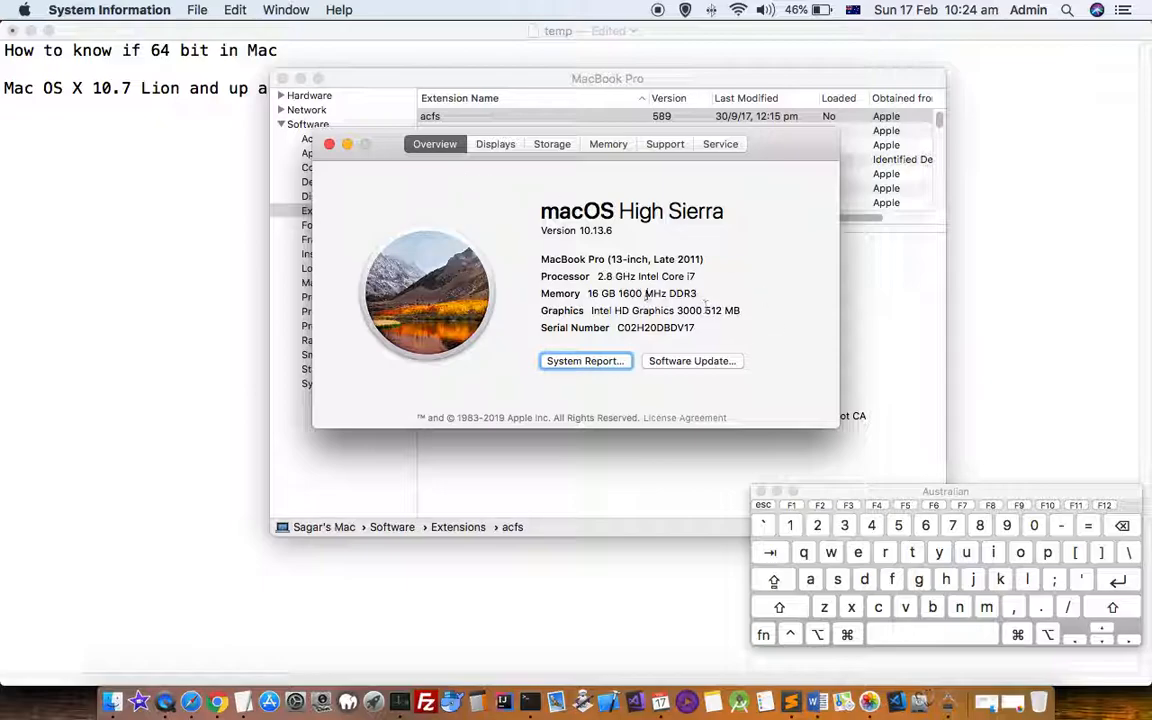
Bring up the System Report listing the acfs extension with architecture x86_64, 64-bit (Intel): Yes.
left_click(584, 360)
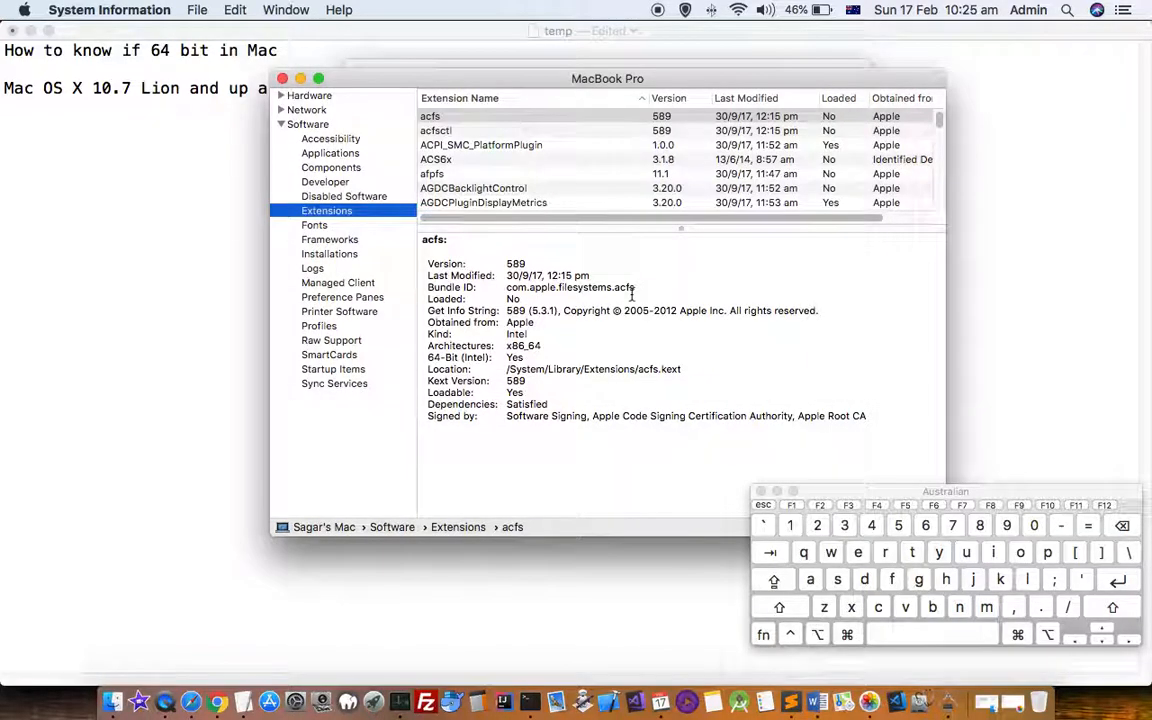
left_click(308, 124)
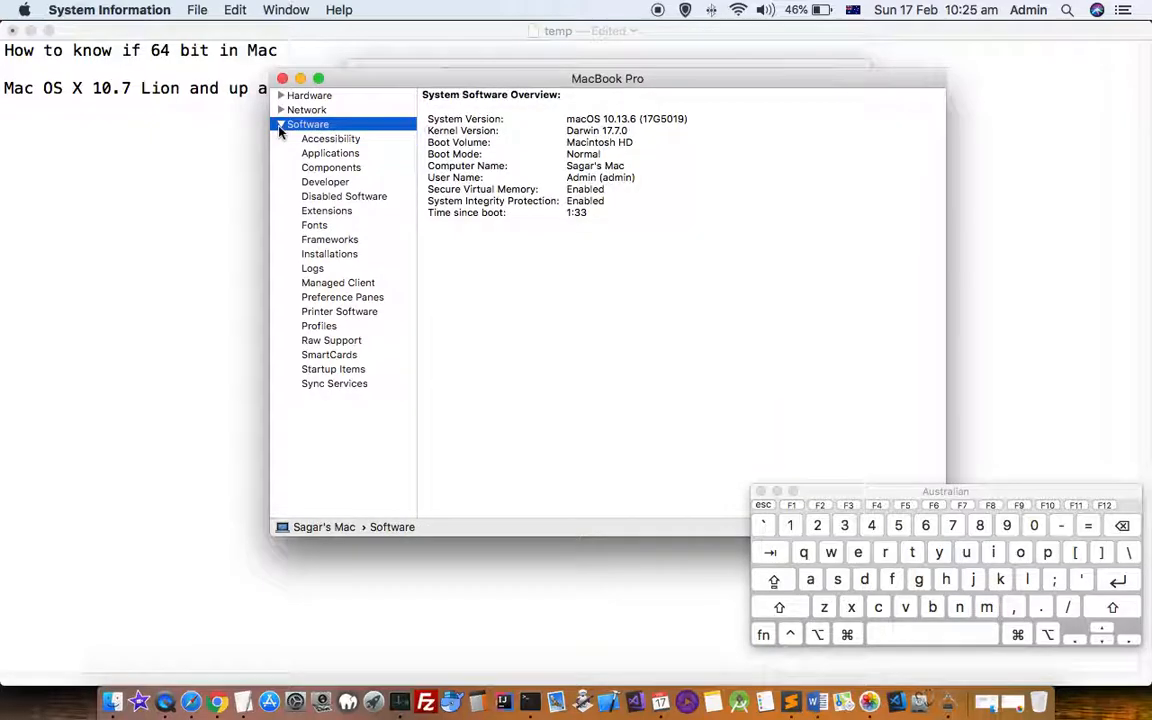
left_click(280, 124)
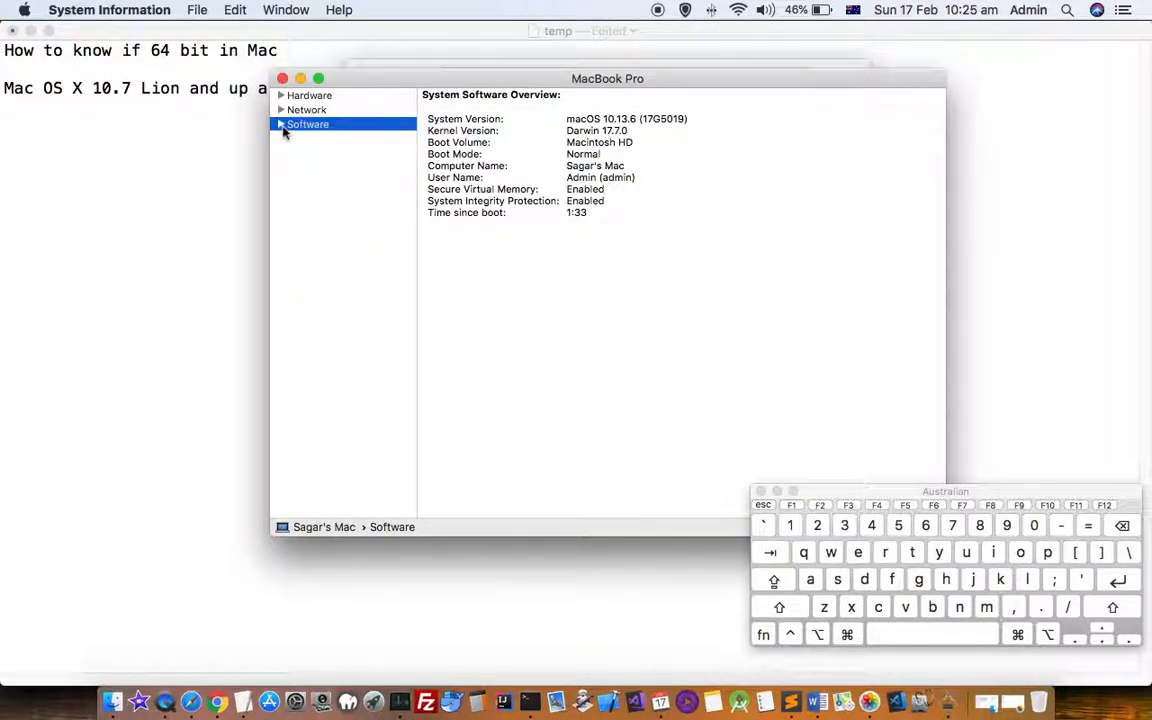
left_click(280, 124)
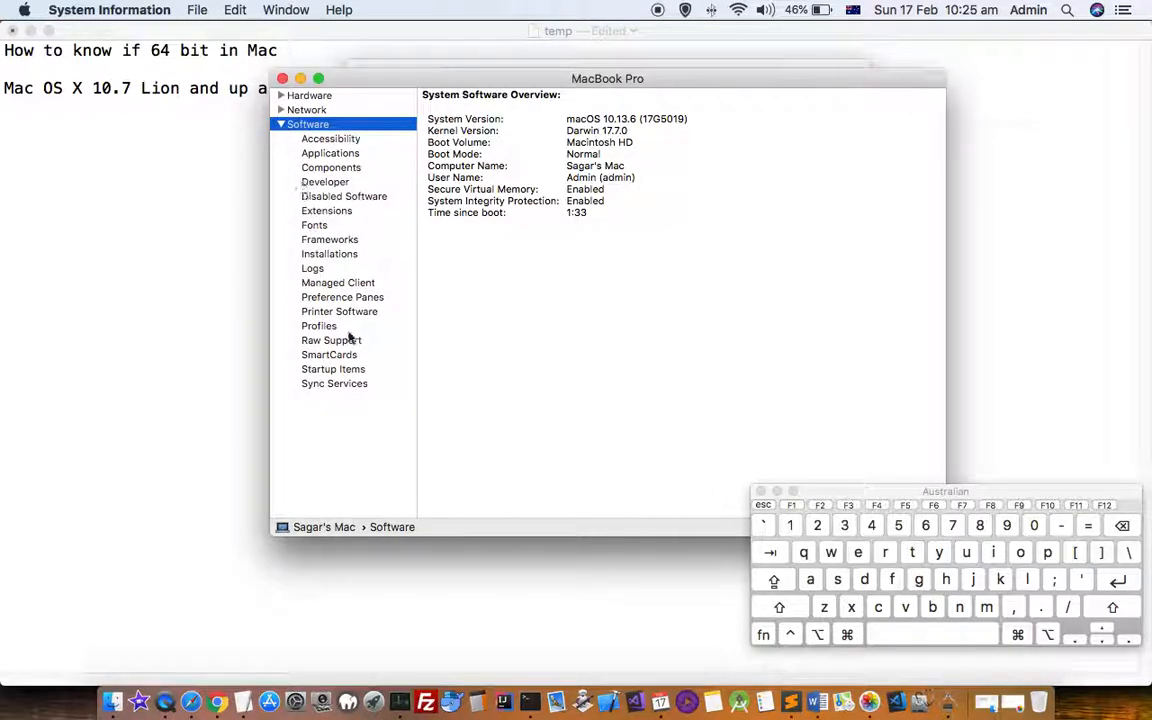
left_click(326, 210)
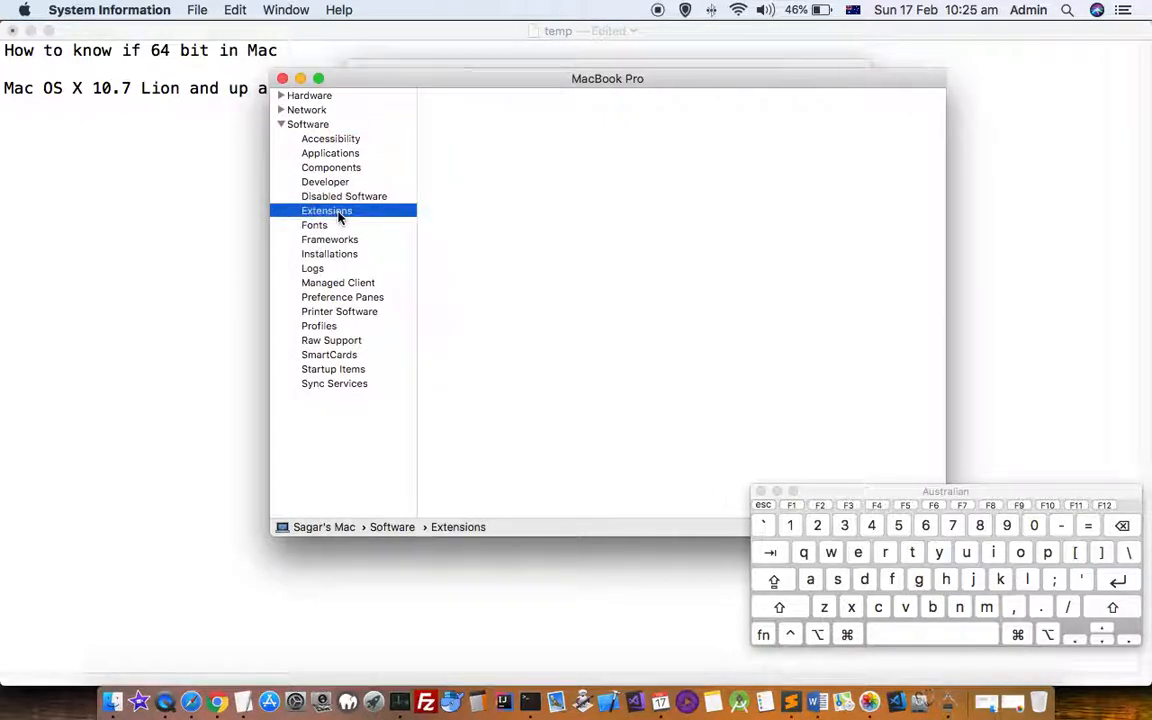
left_click(328, 212)
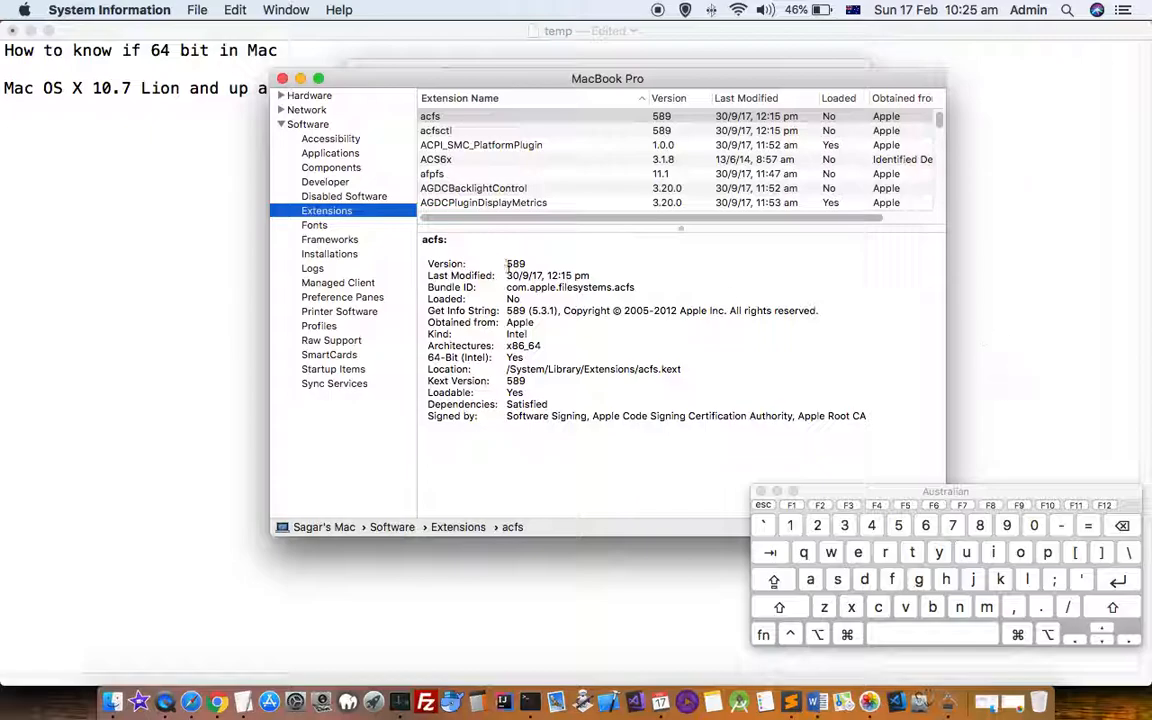